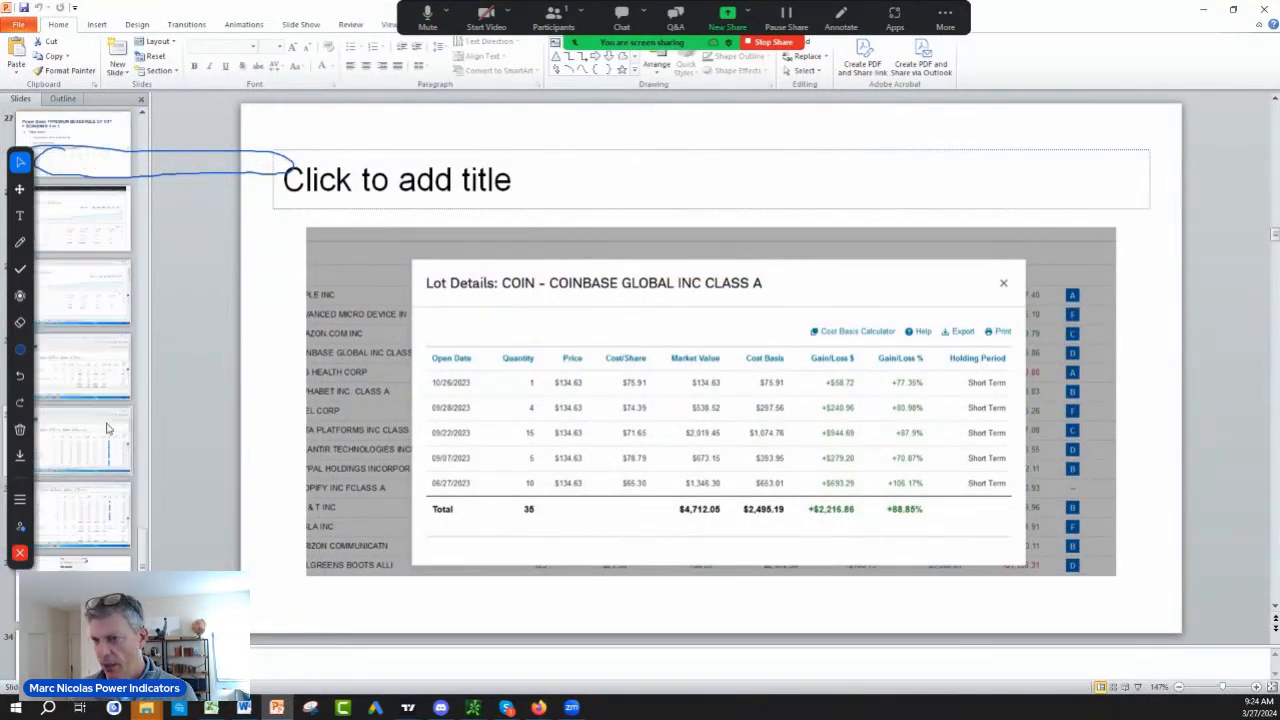
Show the account positions slide and pick the annotation pen.
{"action": "left_click", "coordinate": [1003, 283]}
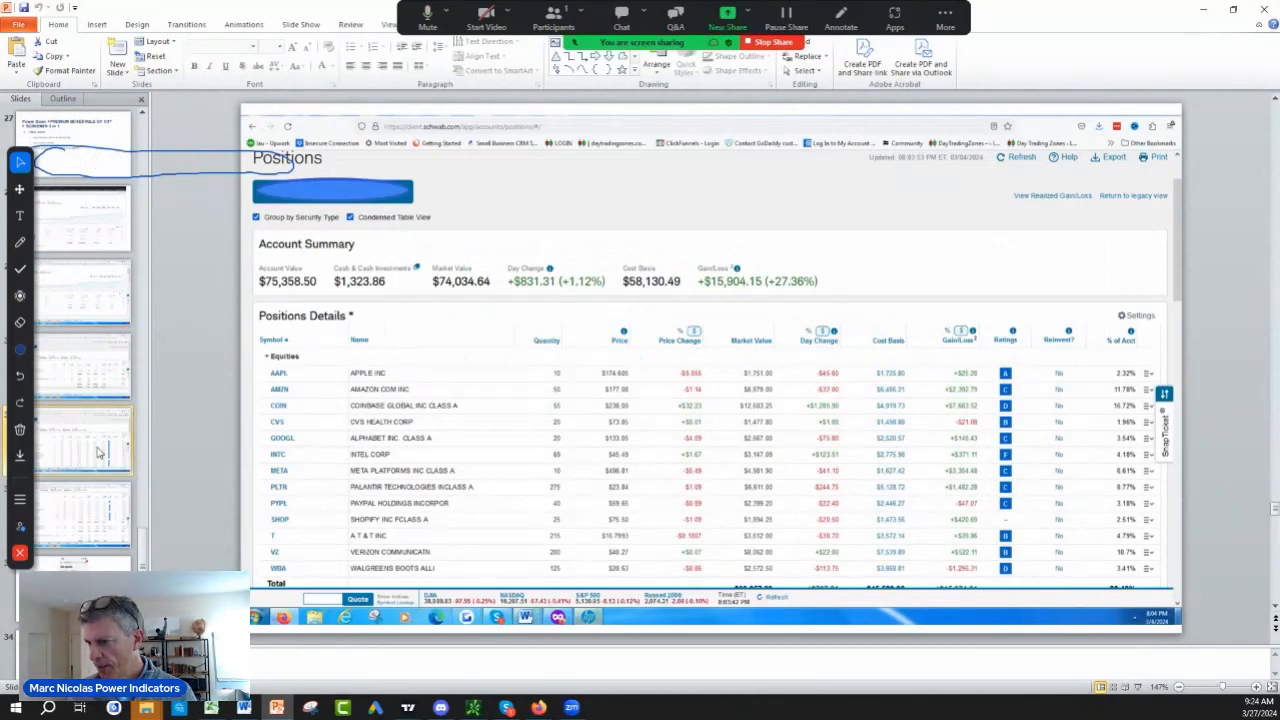
{"action": "mouse_move", "coordinate": [20, 243]}
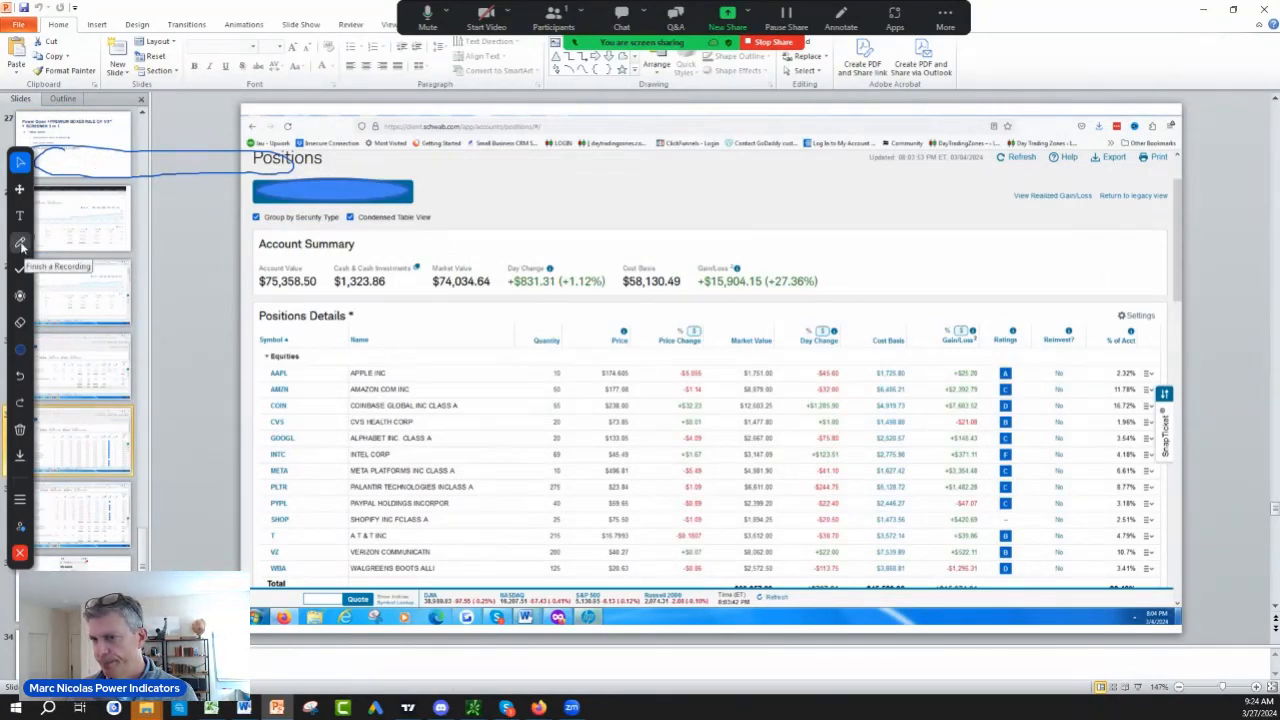
{"action": "left_click", "coordinate": [19, 242]}
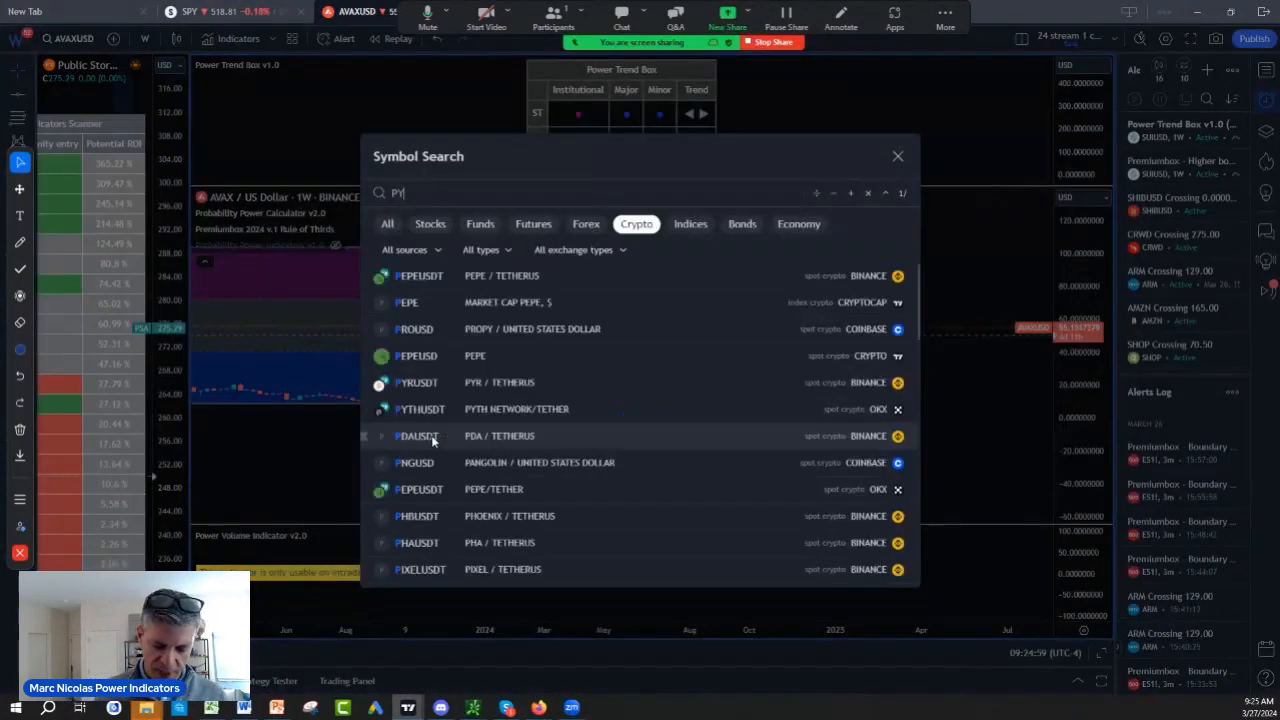
Type the PayPal ticker into the symbol search.
{"action": "type", "text": "P"}
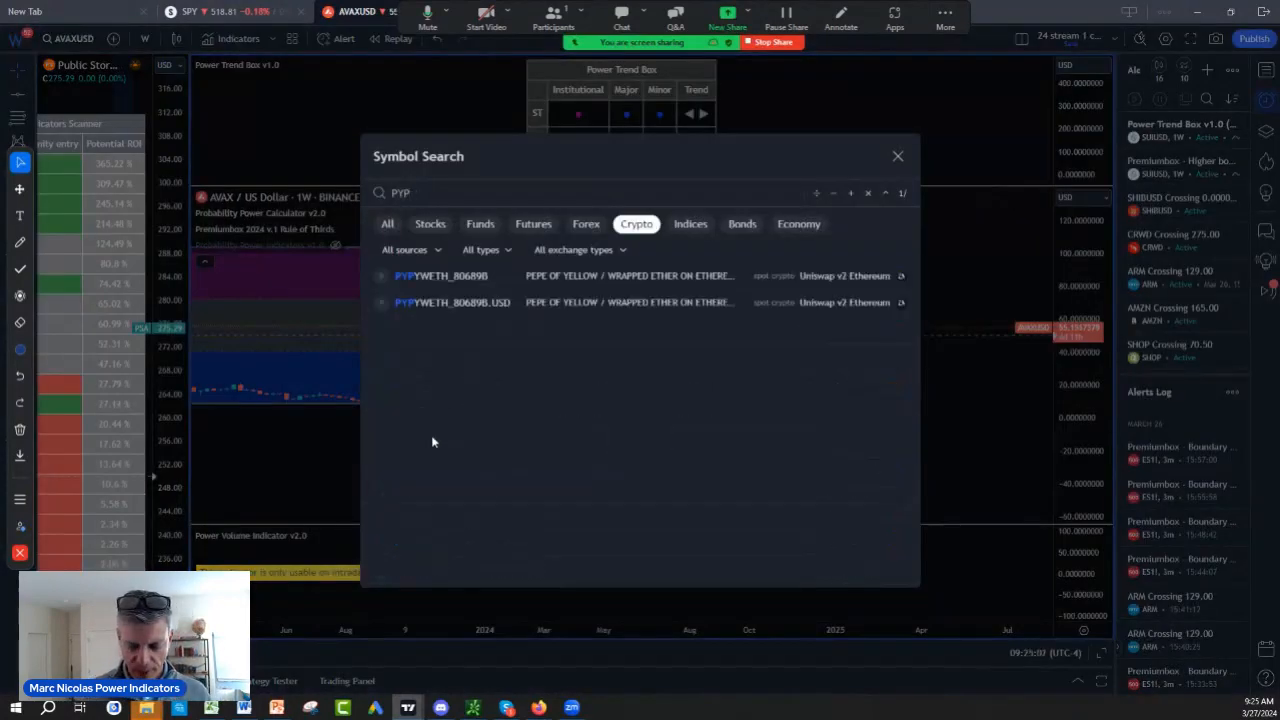
{"action": "type", "text": "L"}
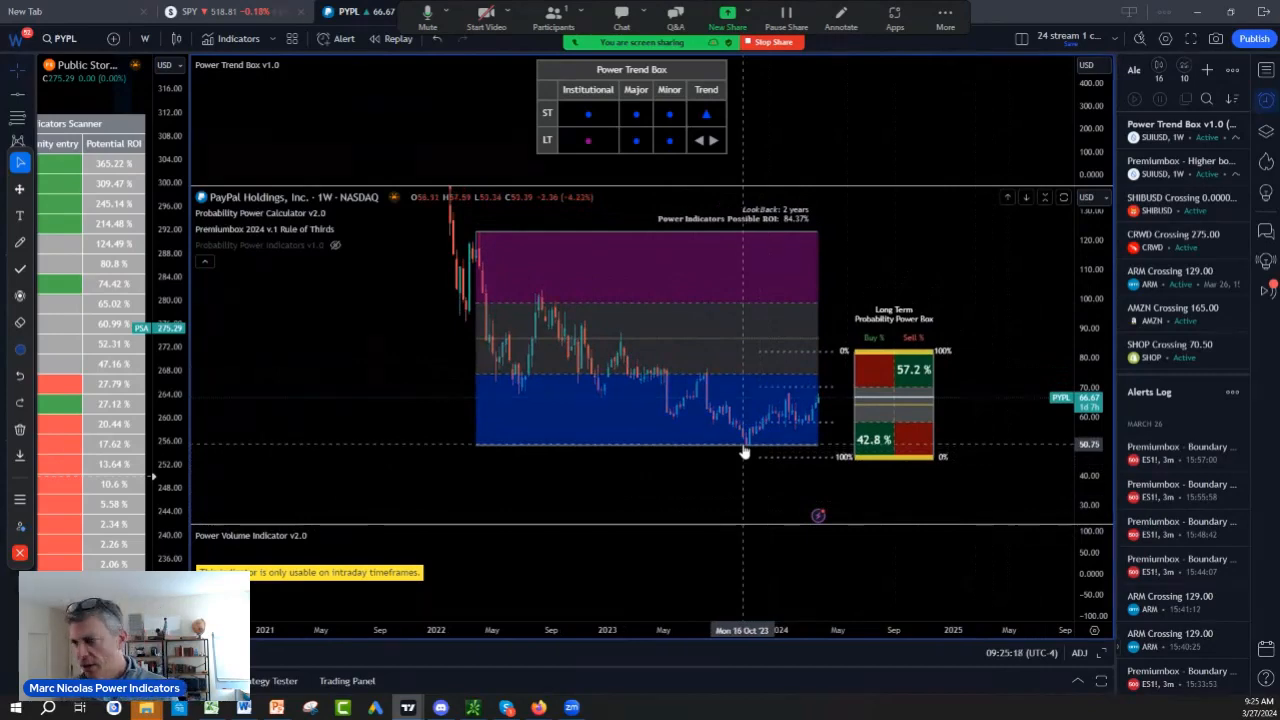
{"action": "mouse_move", "coordinate": [865, 457]}
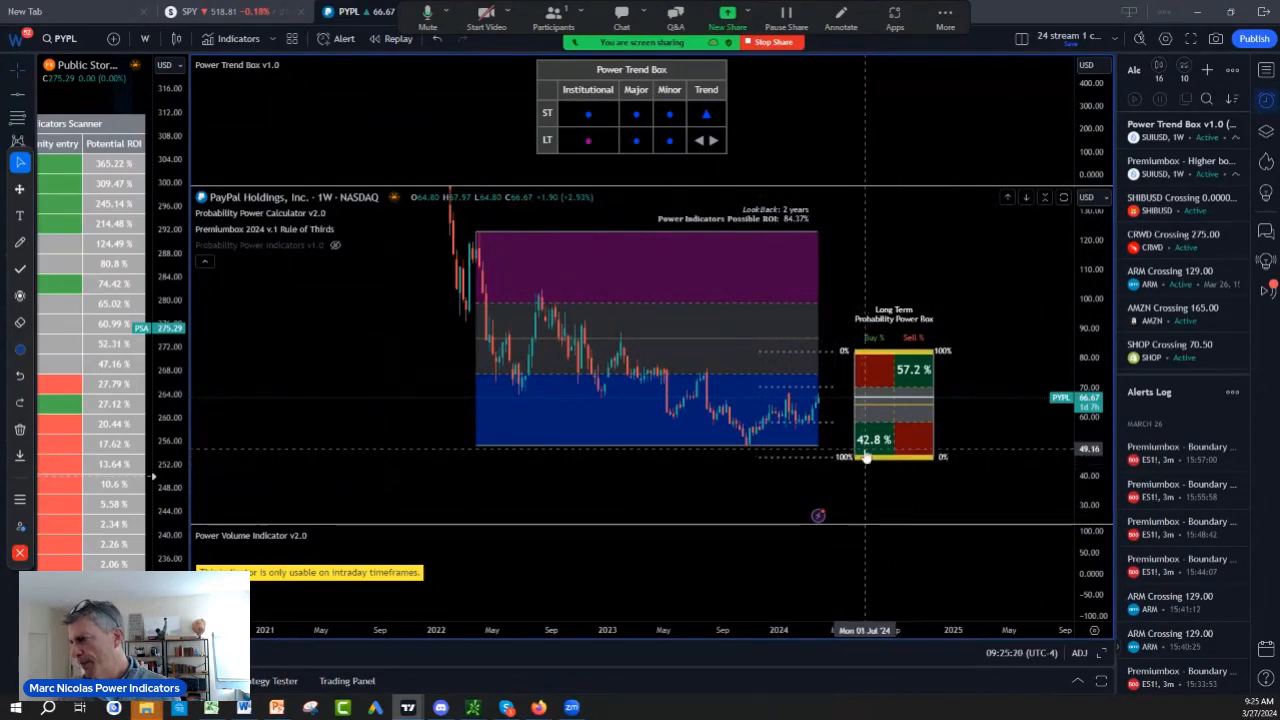
{"action": "mouse_move", "coordinate": [913, 389]}
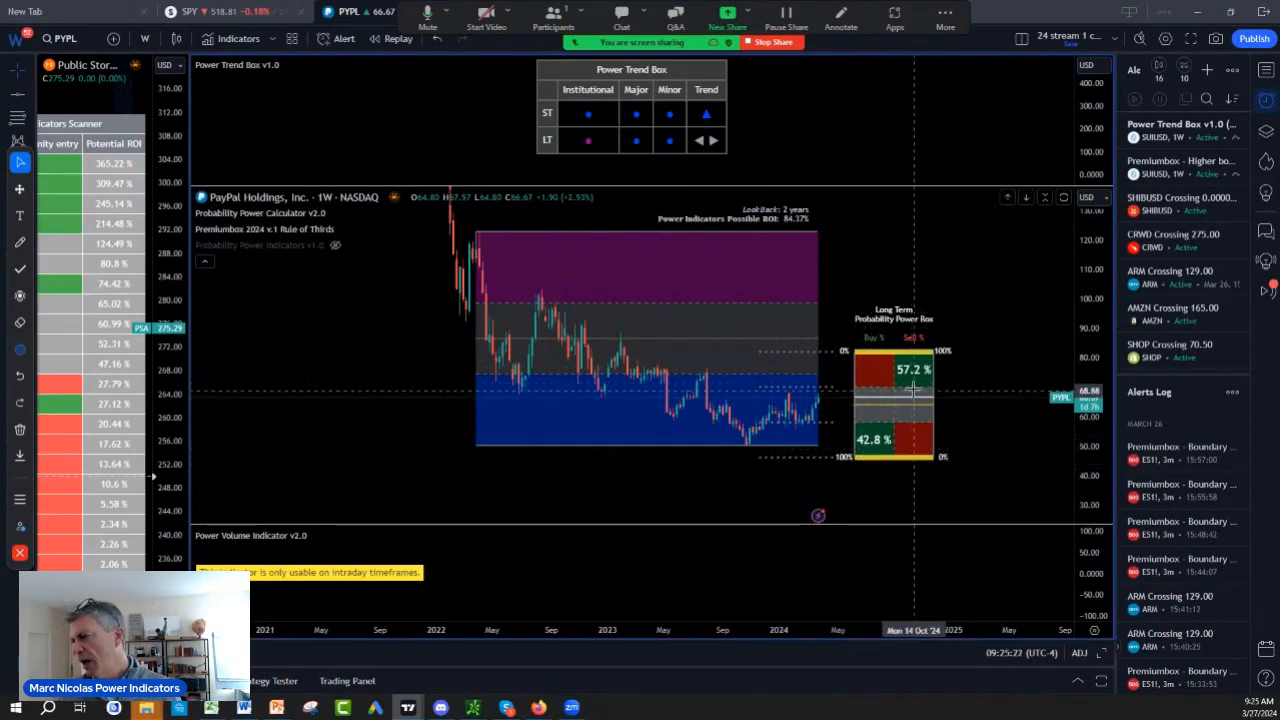
{"action": "mouse_move", "coordinate": [900, 405]}
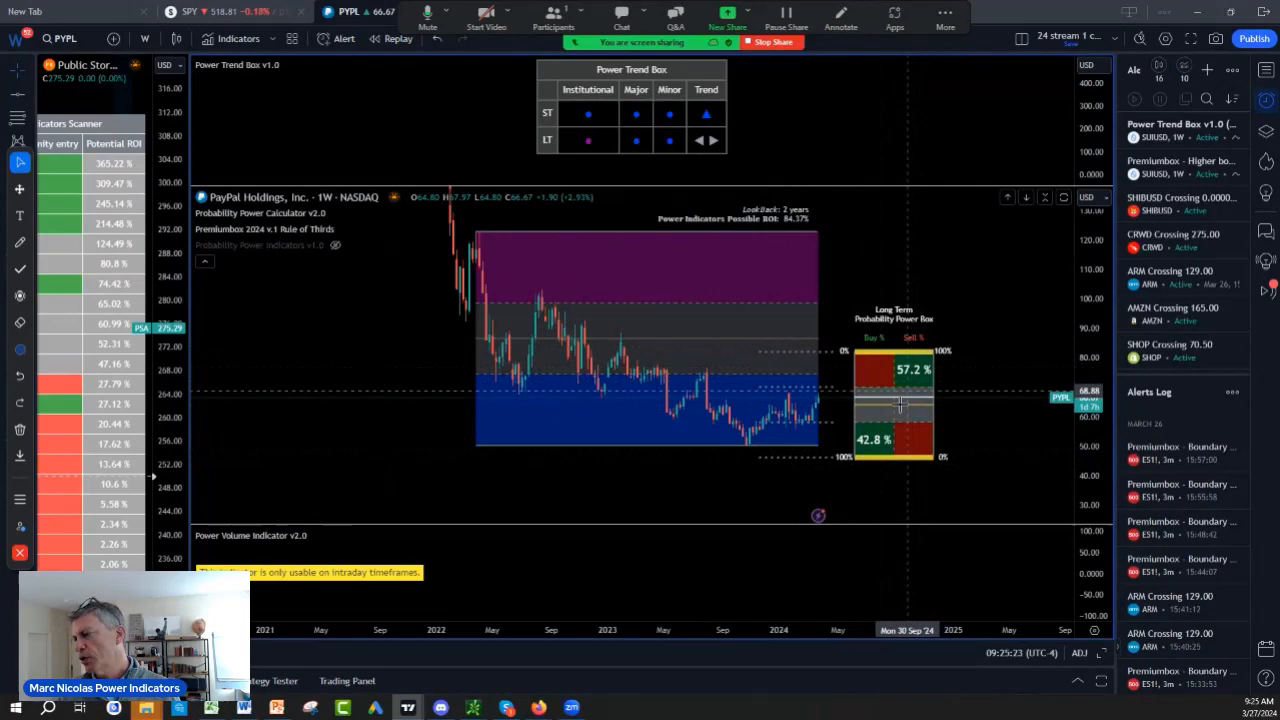
{"action": "mouse_move", "coordinate": [875, 450]}
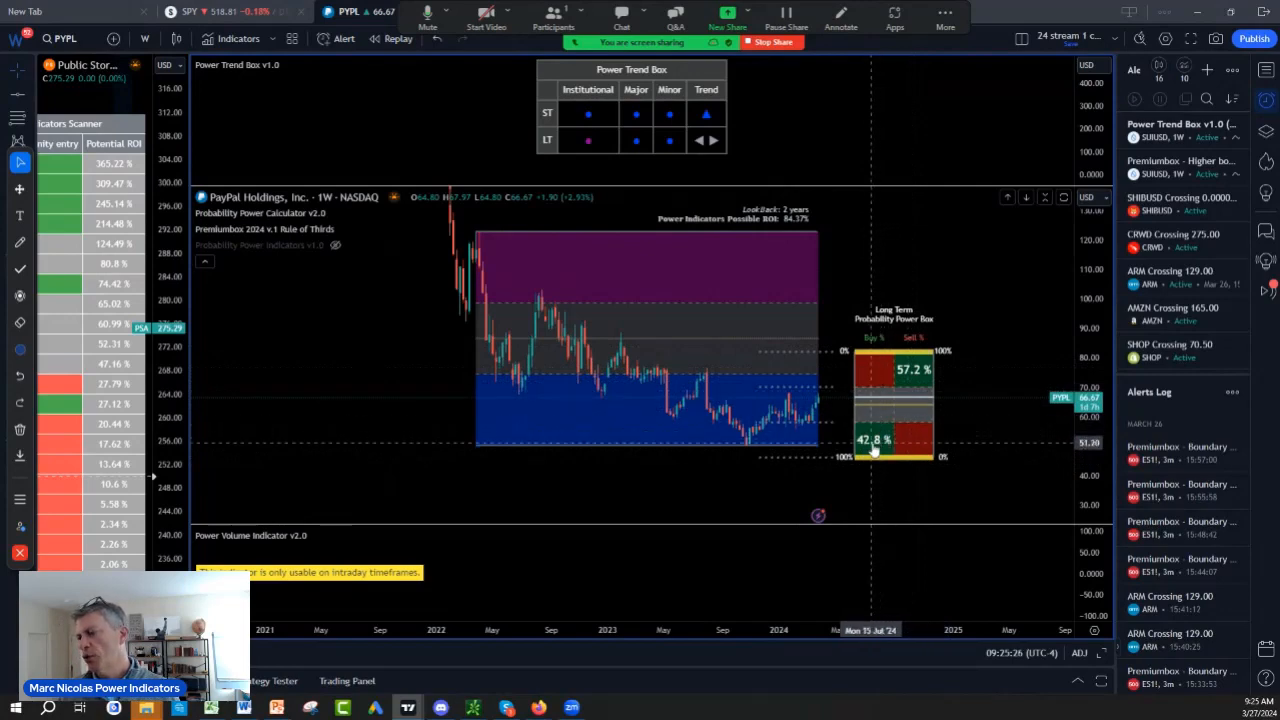
{"action": "mouse_move", "coordinate": [765, 438]}
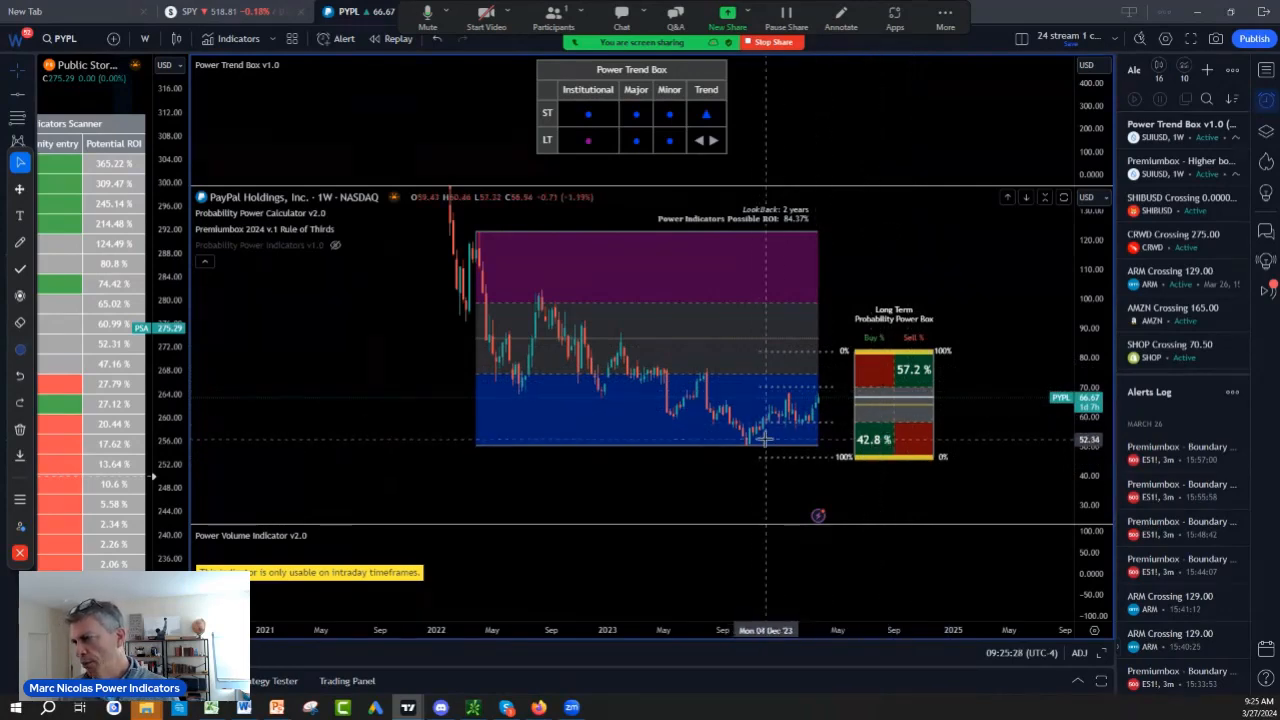
Select the freehand drawing tool and set its colour to white.
{"action": "left_click", "coordinate": [20, 242]}
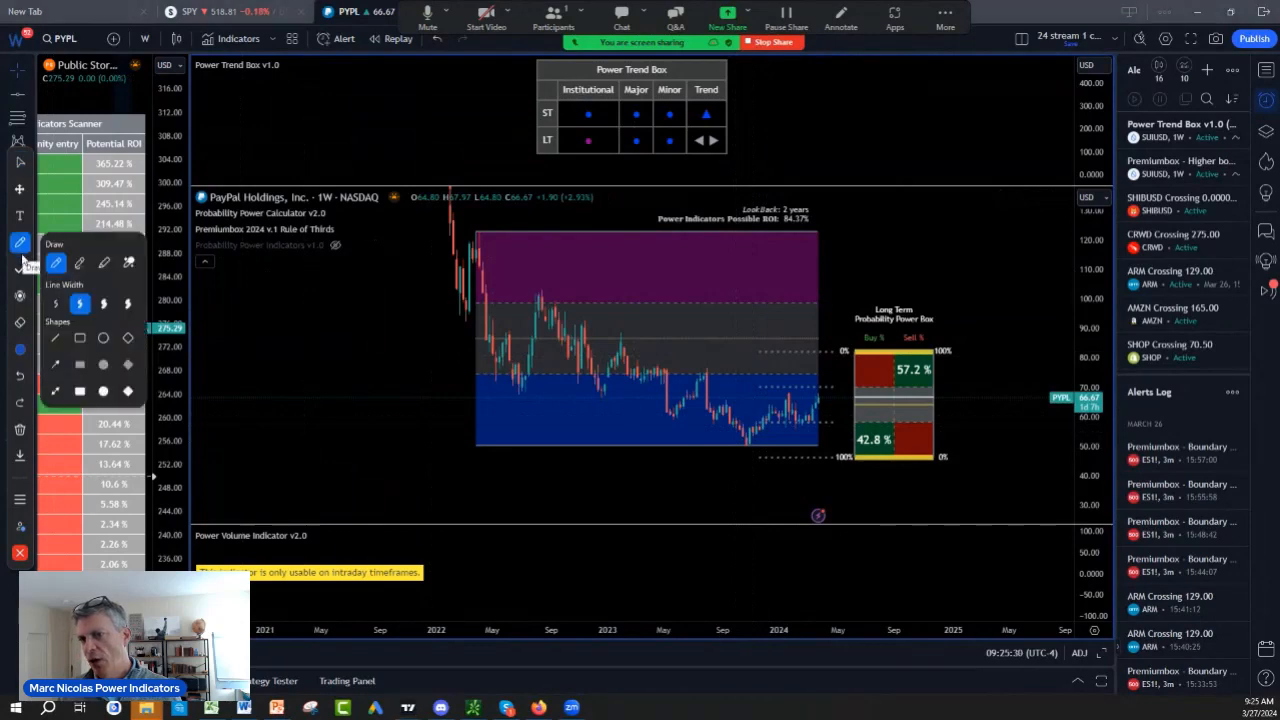
{"action": "left_click", "coordinate": [20, 349]}
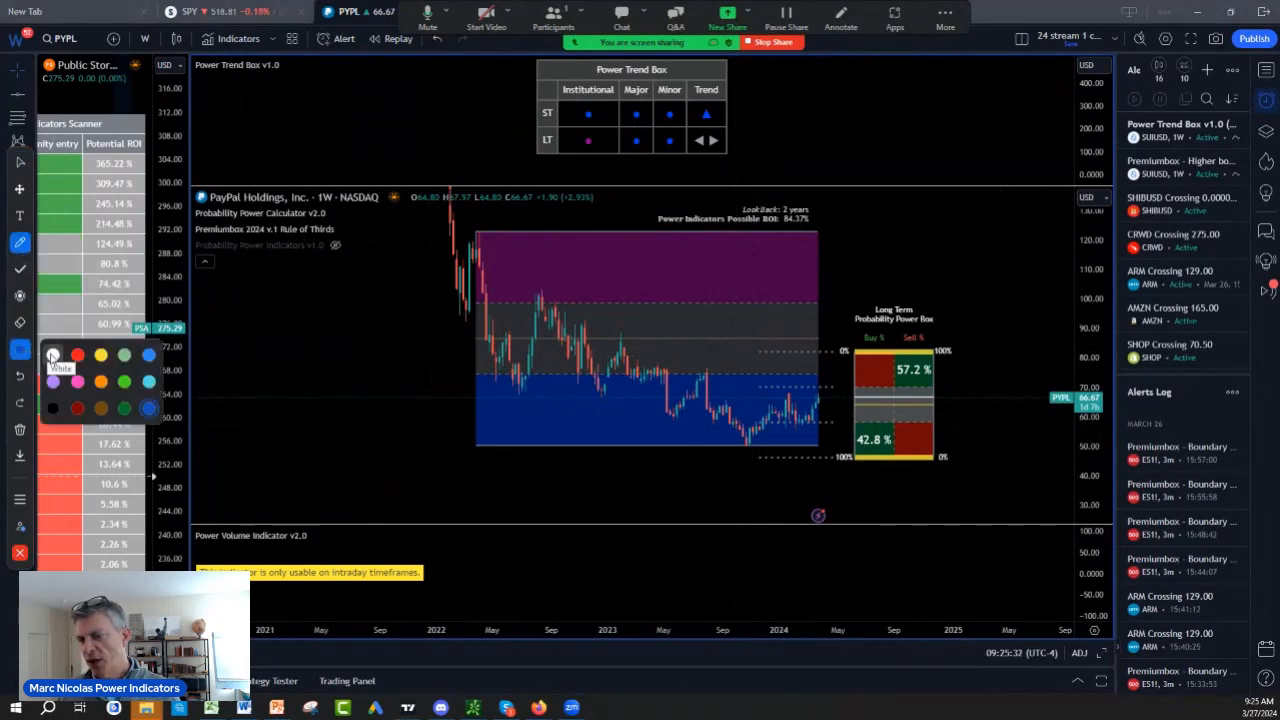
{"action": "left_click", "coordinate": [52, 355]}
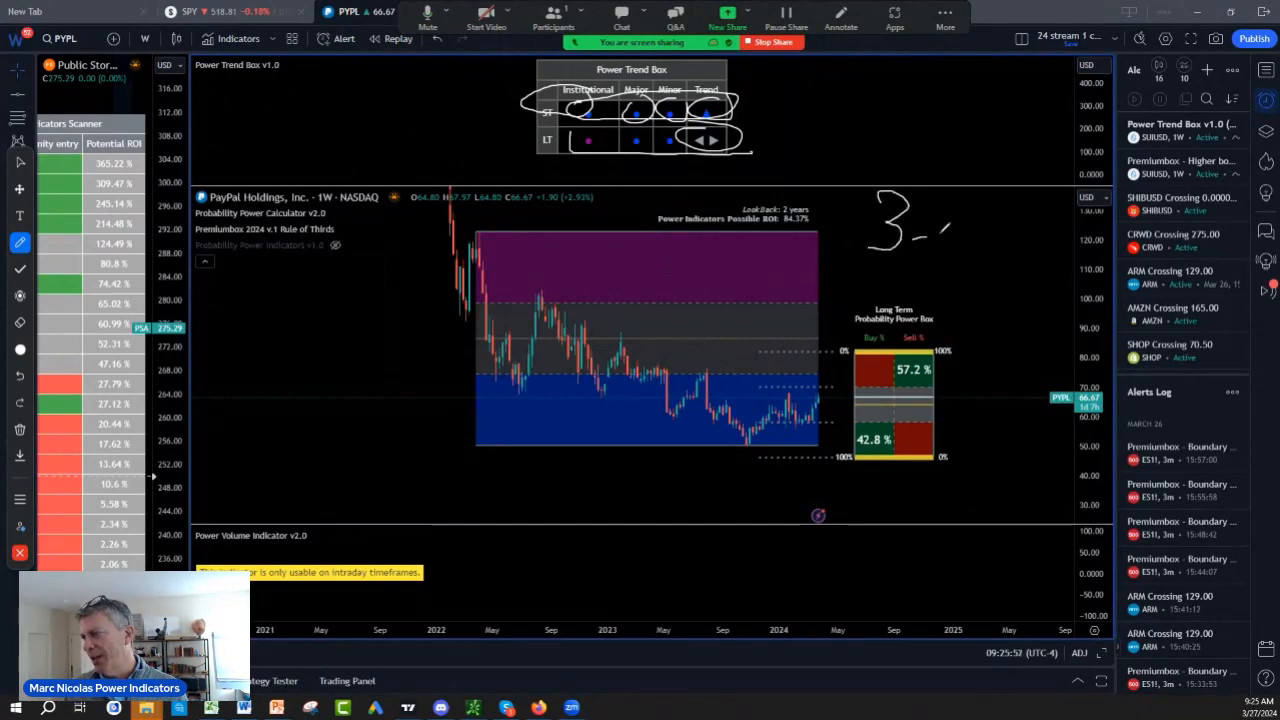
Write the '3-5ys' note and circle the 2022 pattern and recent lows in white.
{"action": "left_click_drag", "start_coordinate": [920, 225], "coordinate": [1010, 225]}
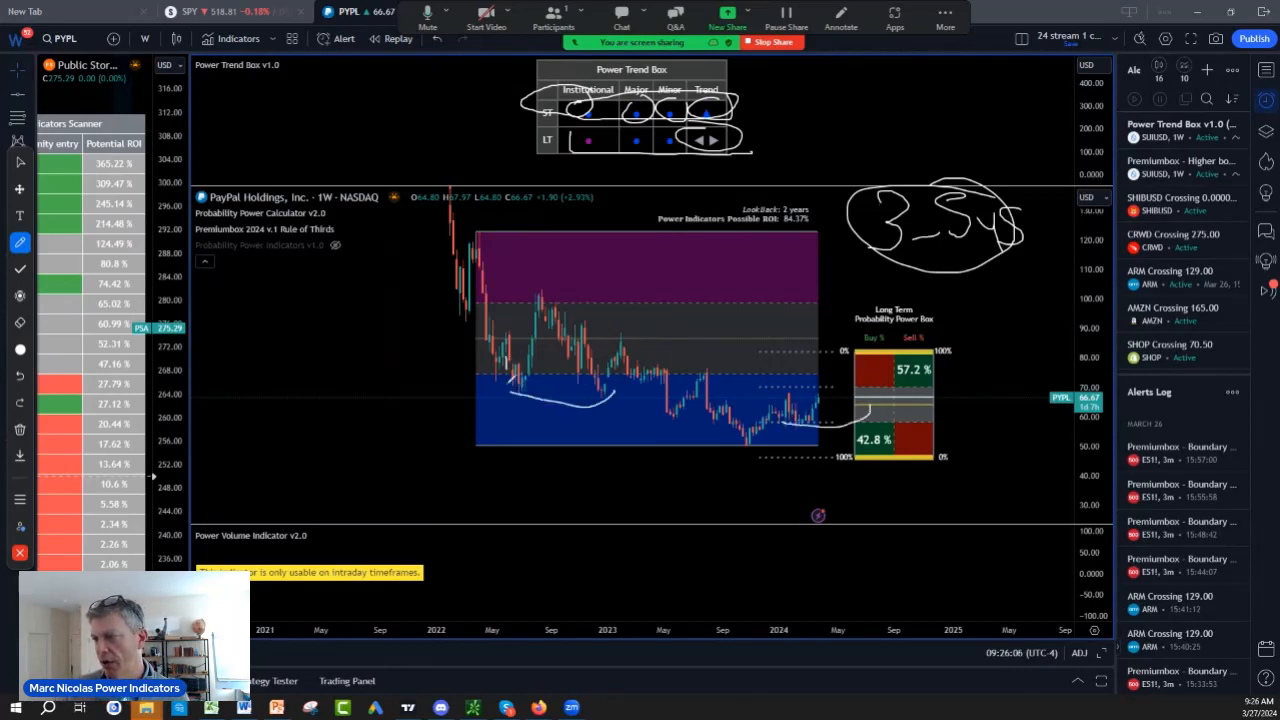
{"action": "left_click_drag", "start_coordinate": [440, 318], "coordinate": [640, 410]}
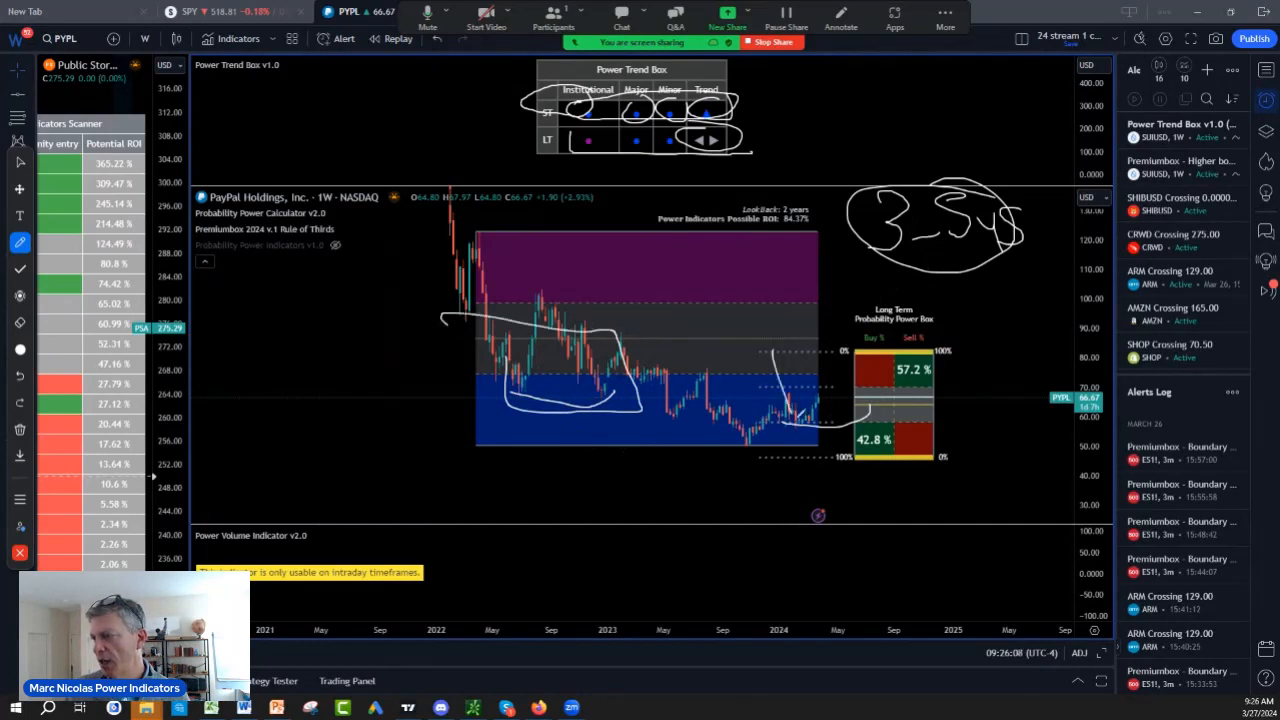
{"action": "left_click_drag", "start_coordinate": [790, 360], "coordinate": [750, 450]}
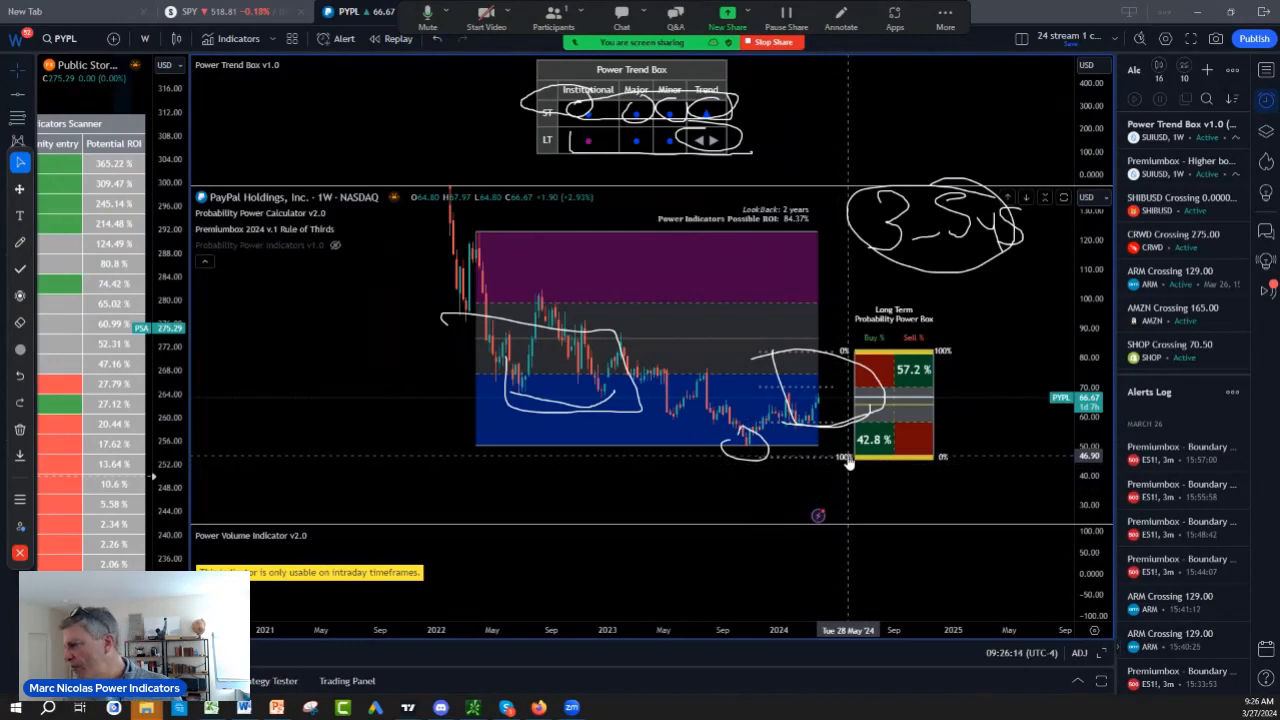
{"action": "mouse_move", "coordinate": [818, 467]}
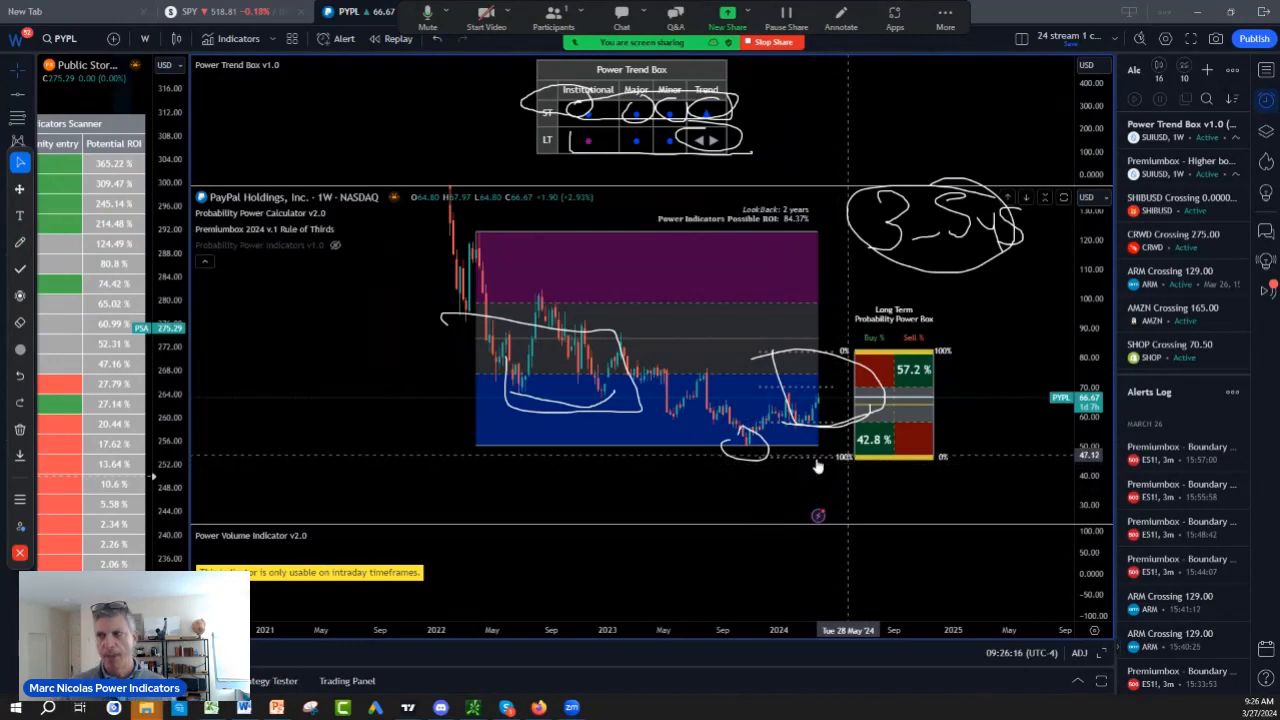
Switch back to the freehand pen and reopen its drawing options.
{"action": "left_click", "coordinate": [20, 242]}
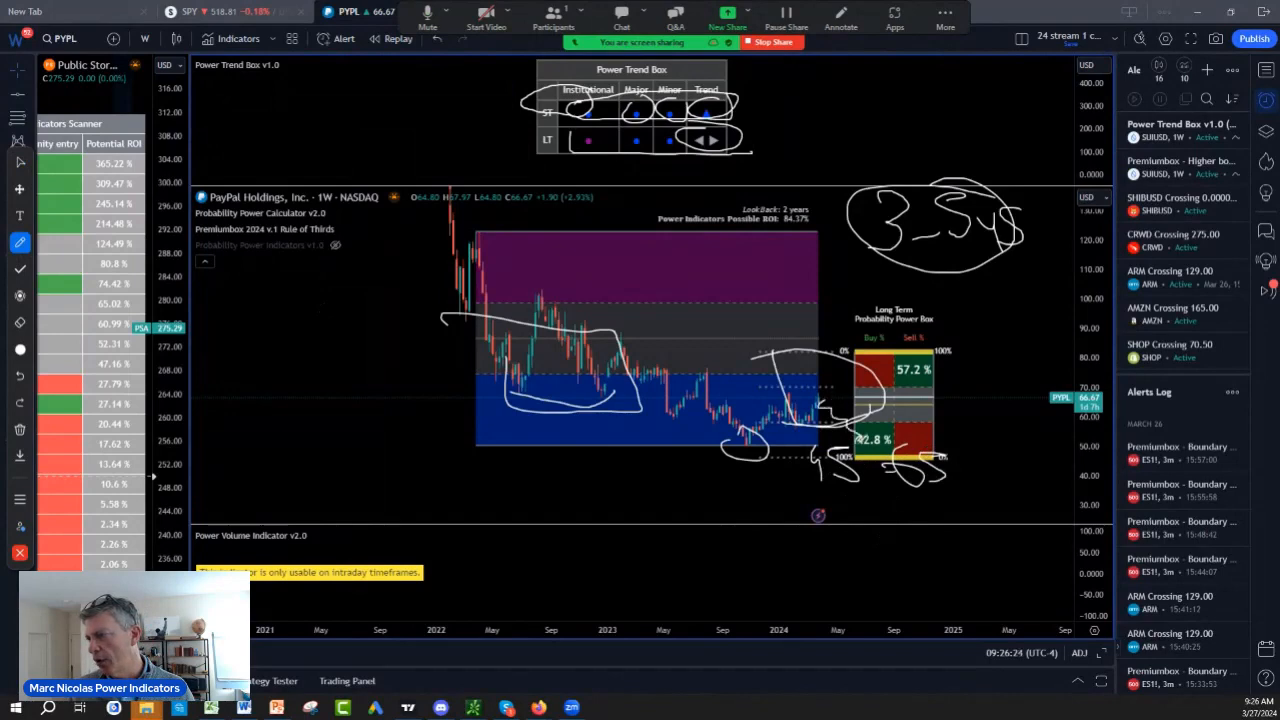
{"action": "mouse_move", "coordinate": [930, 355]}
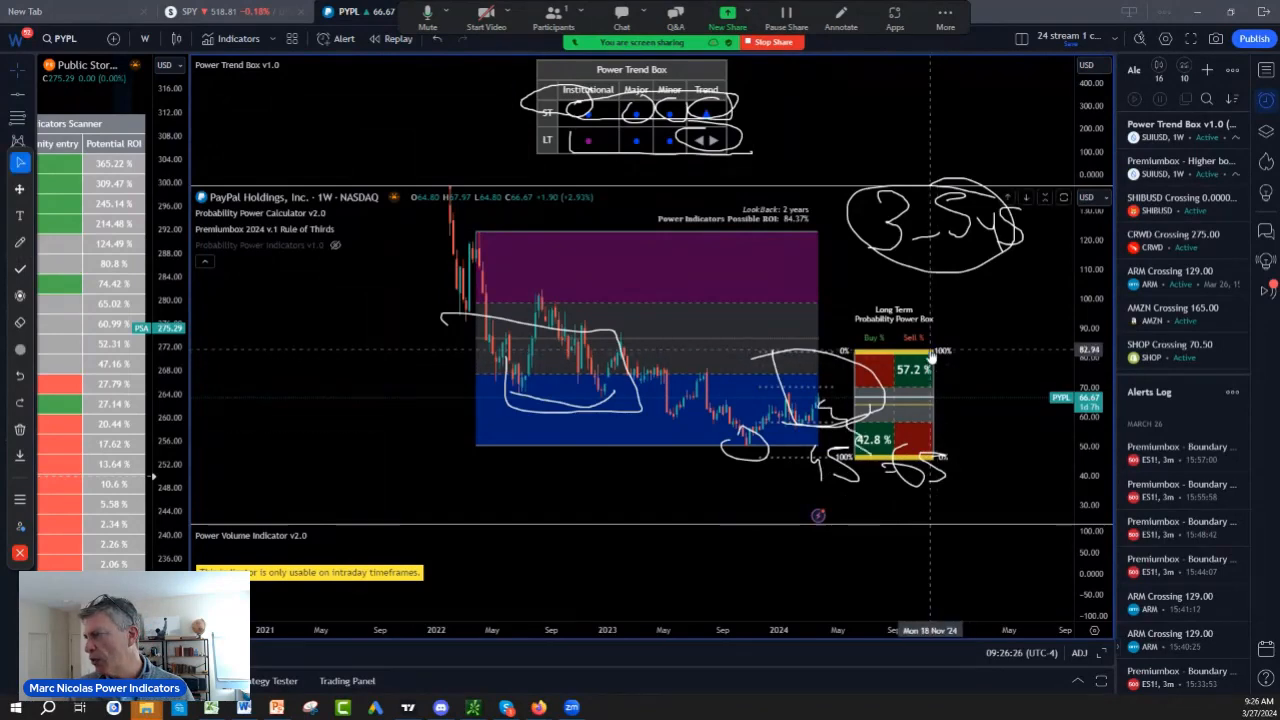
{"action": "mouse_move", "coordinate": [868, 300]}
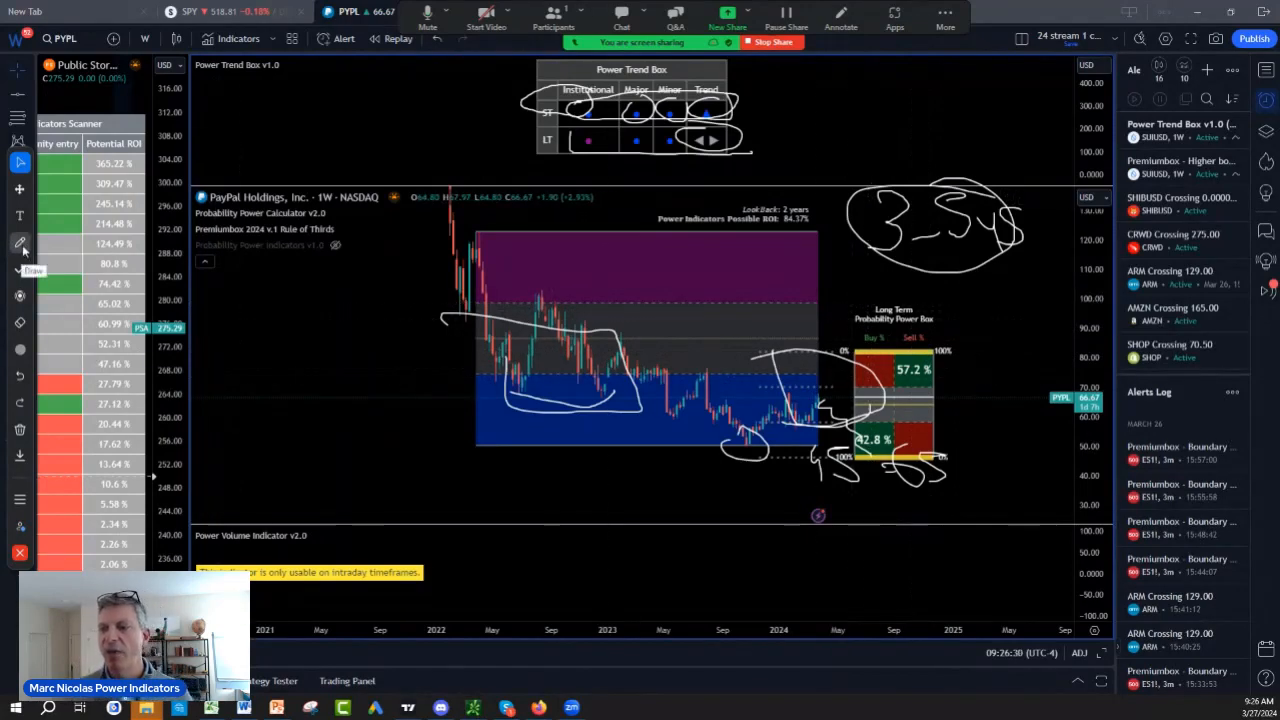
{"action": "left_click", "coordinate": [20, 243]}
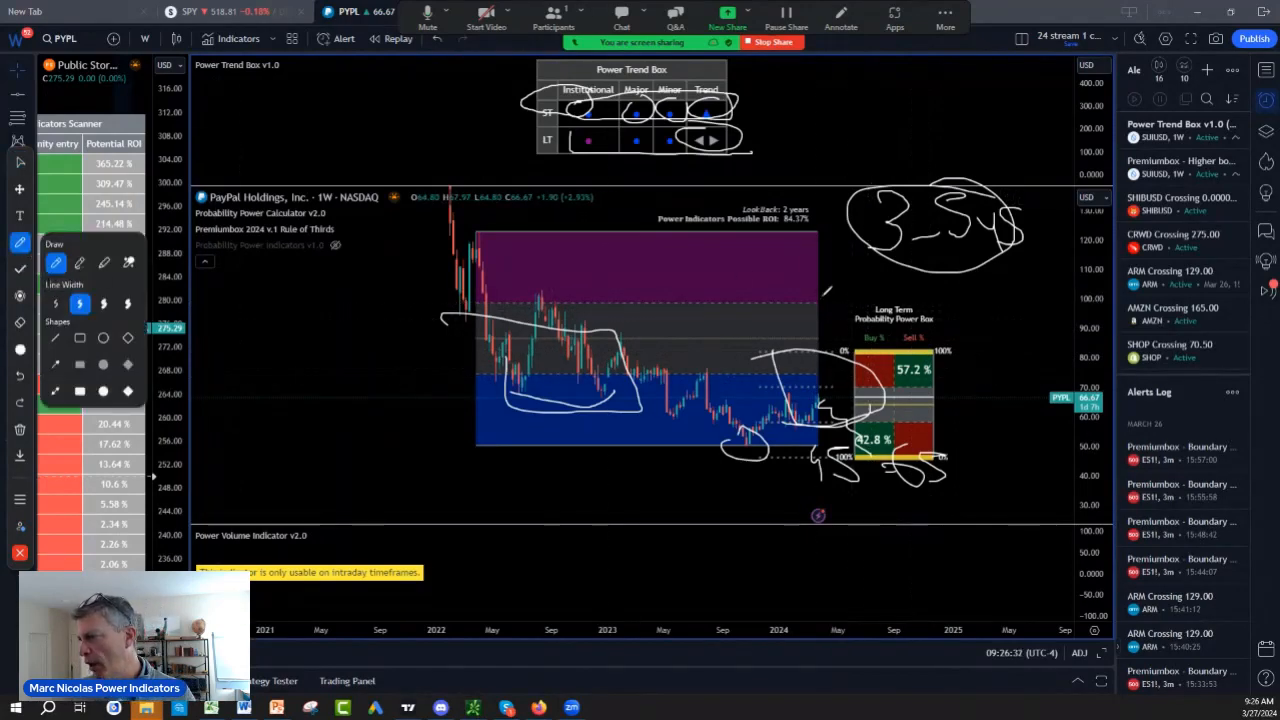